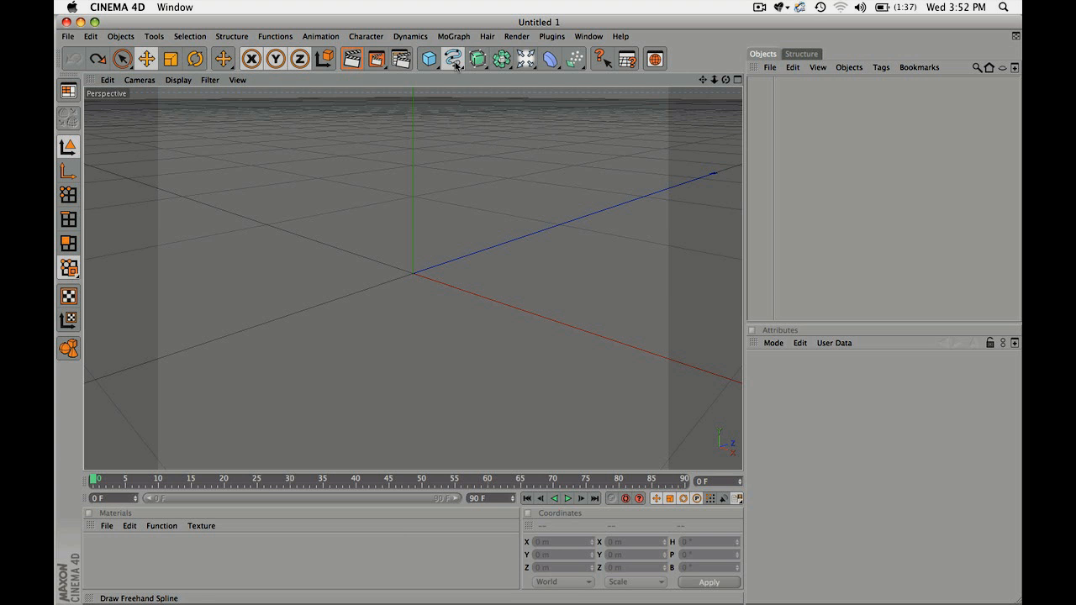
# Add a Text spline from the spline palette and set its Text field to Splendid
pyautogui.click(454, 58)
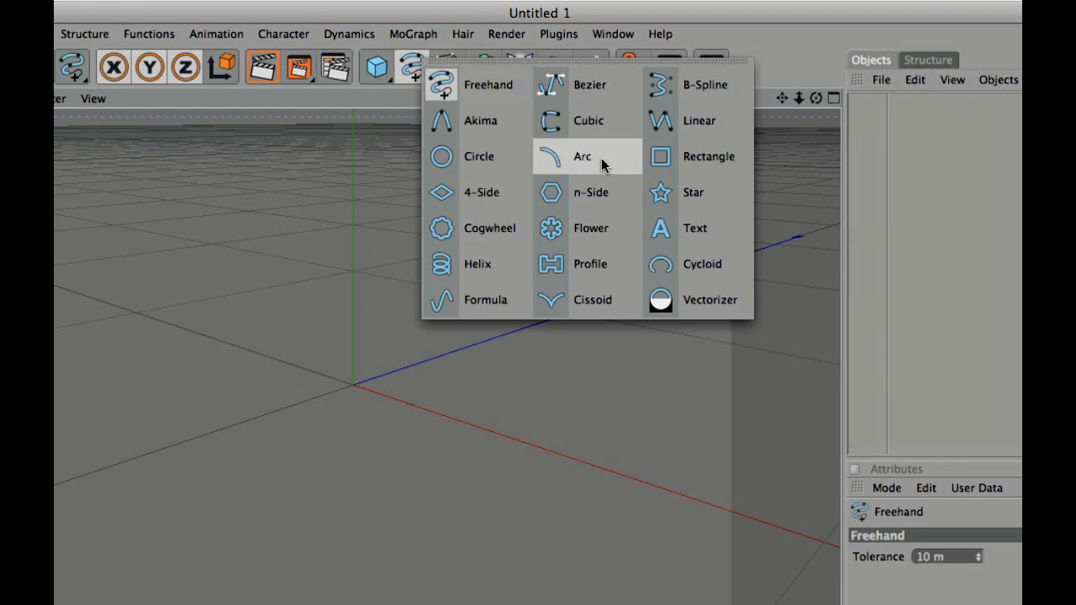
pyautogui.click(696, 229)
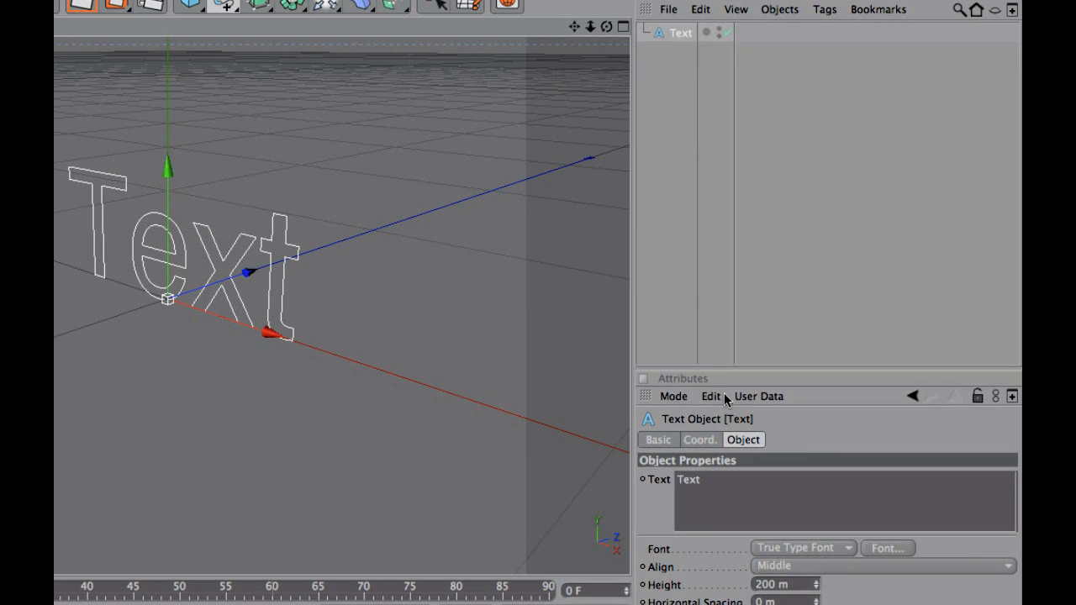
pyautogui.moveTo(720, 474)
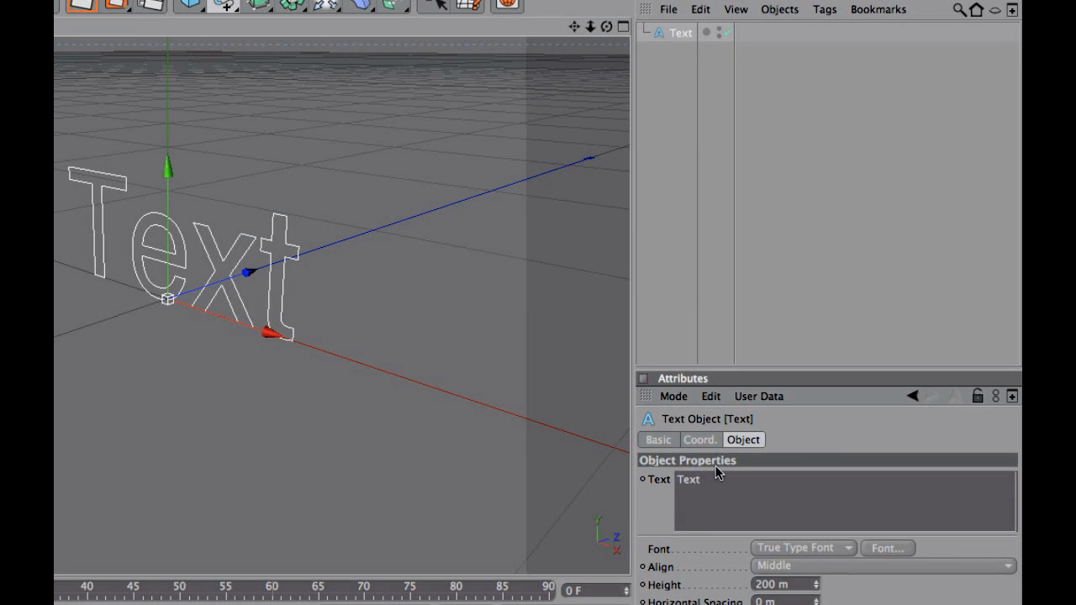
pyautogui.tripleClick(688, 479)
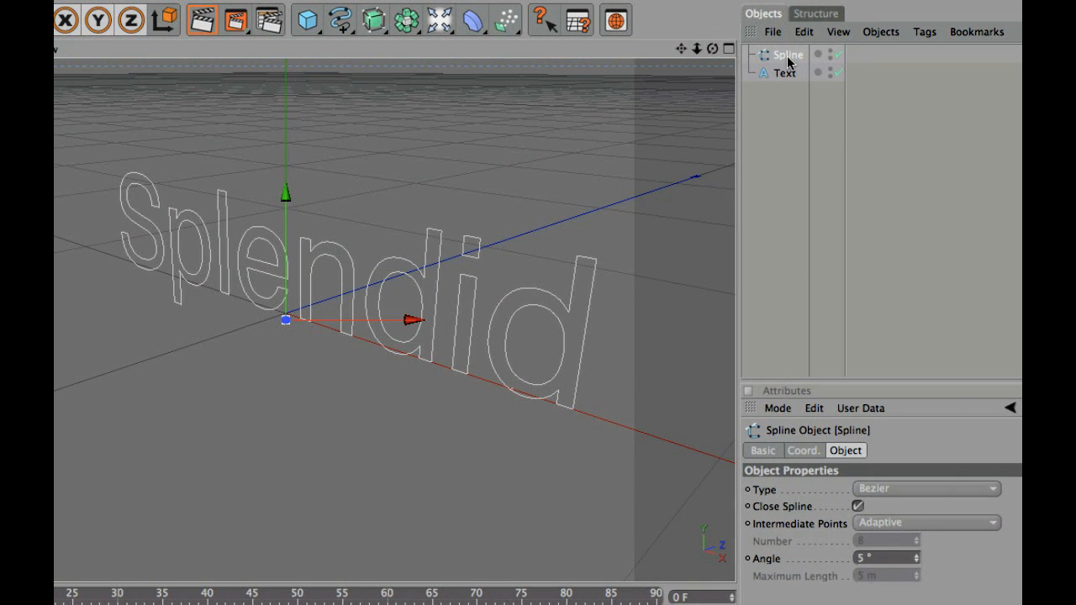
pyautogui.moveTo(788, 74)
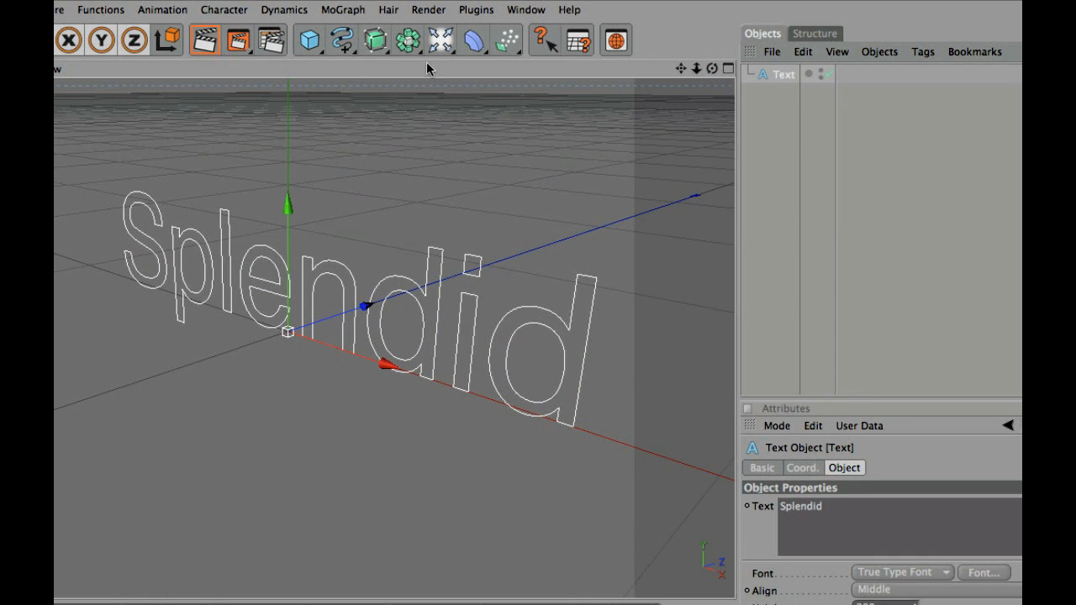
# Extrude the text with an Extrude NURBS and toggle the Start cap in its Caps settings
pyautogui.click(474, 40)
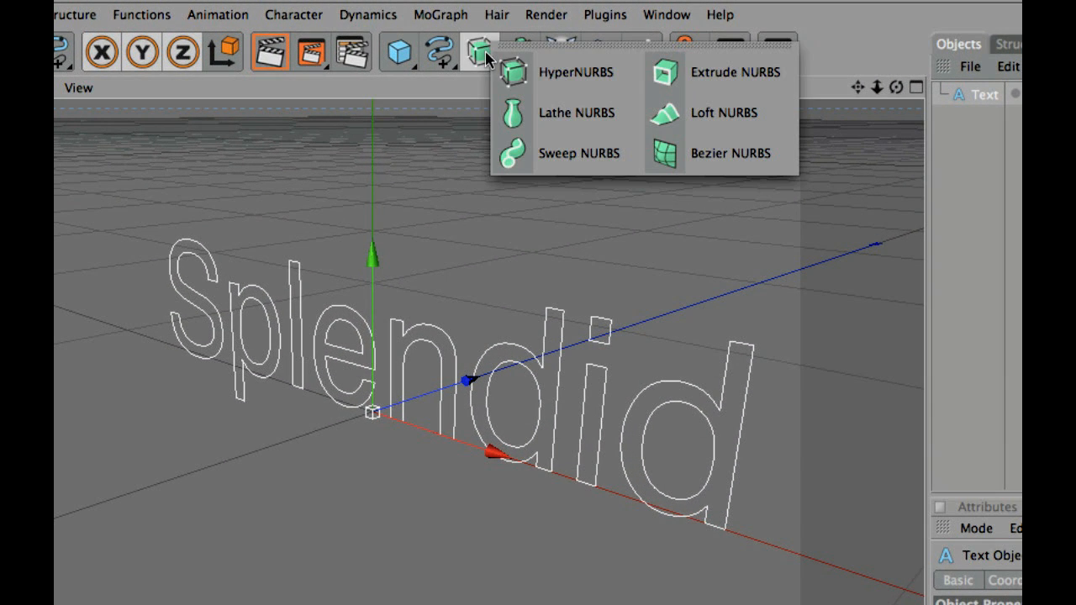
pyautogui.click(735, 71)
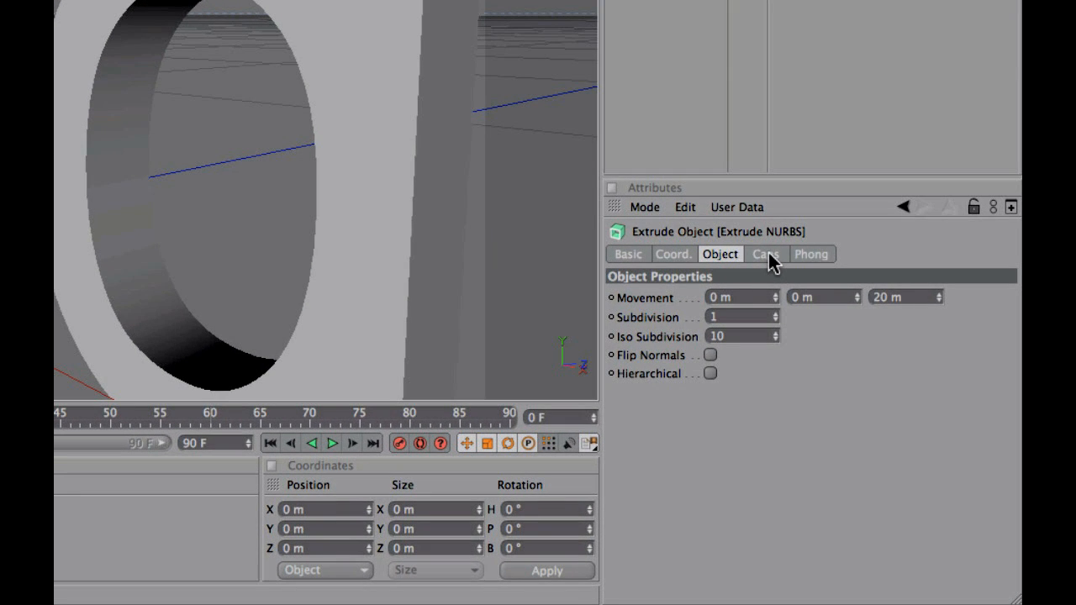
pyautogui.click(765, 252)
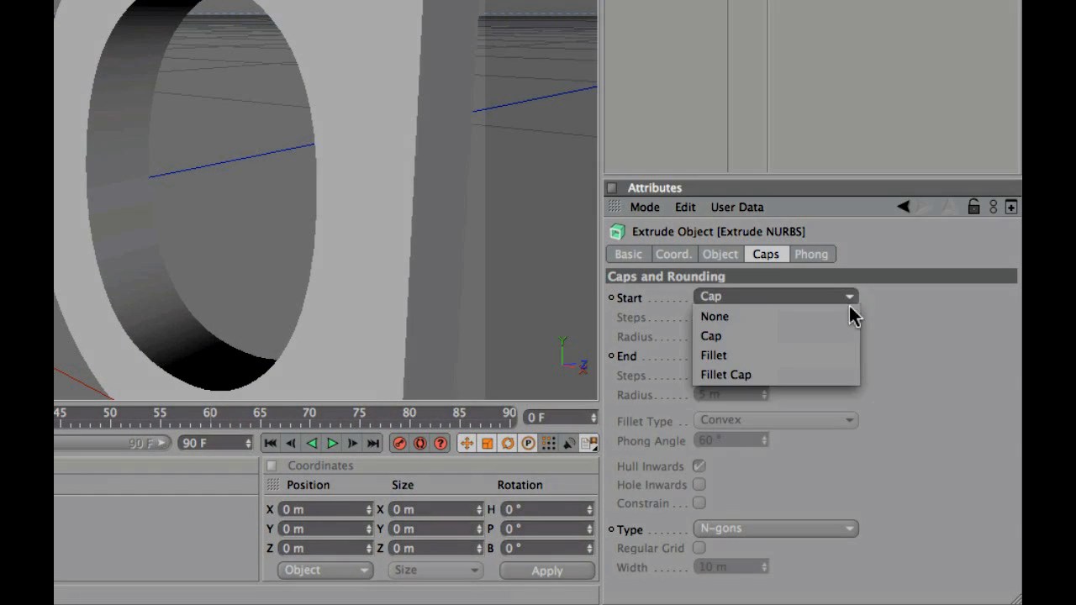
pyautogui.click(713, 316)
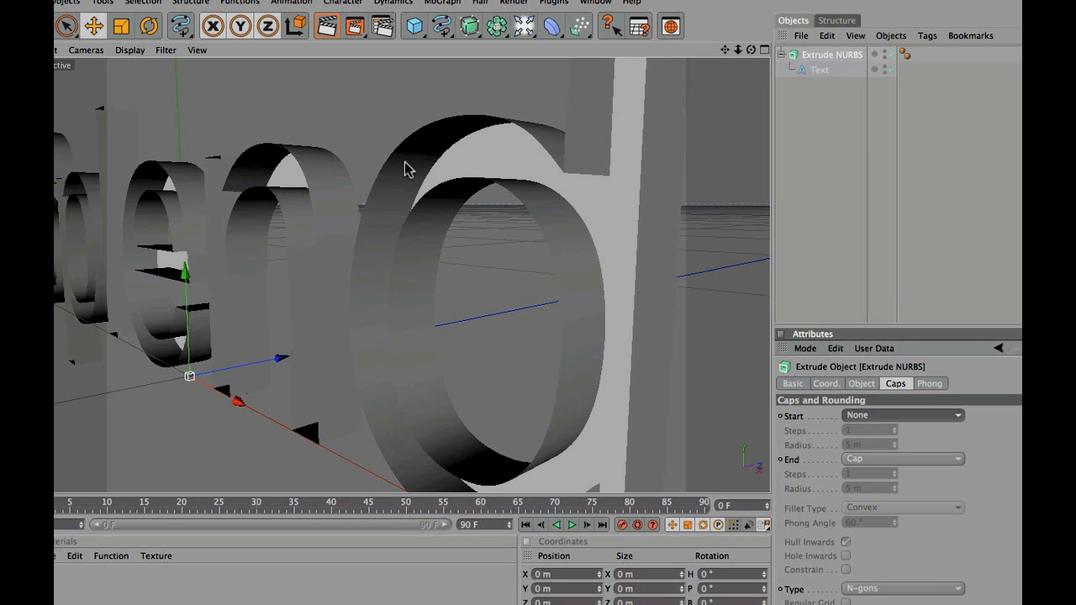
pyautogui.moveTo(671, 244)
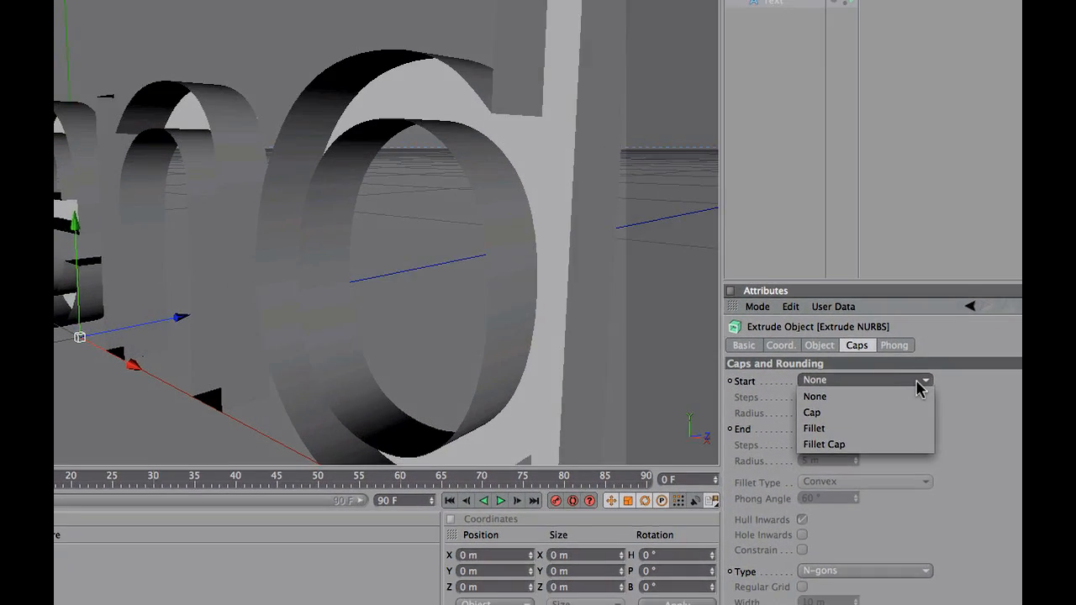
pyautogui.click(824, 444)
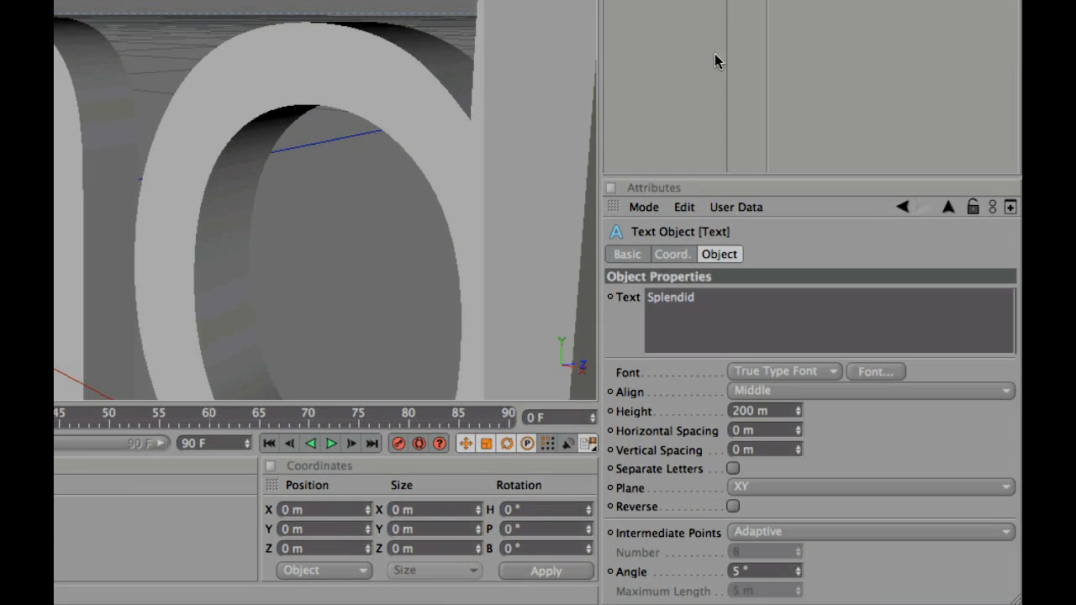
pyautogui.moveTo(831, 380)
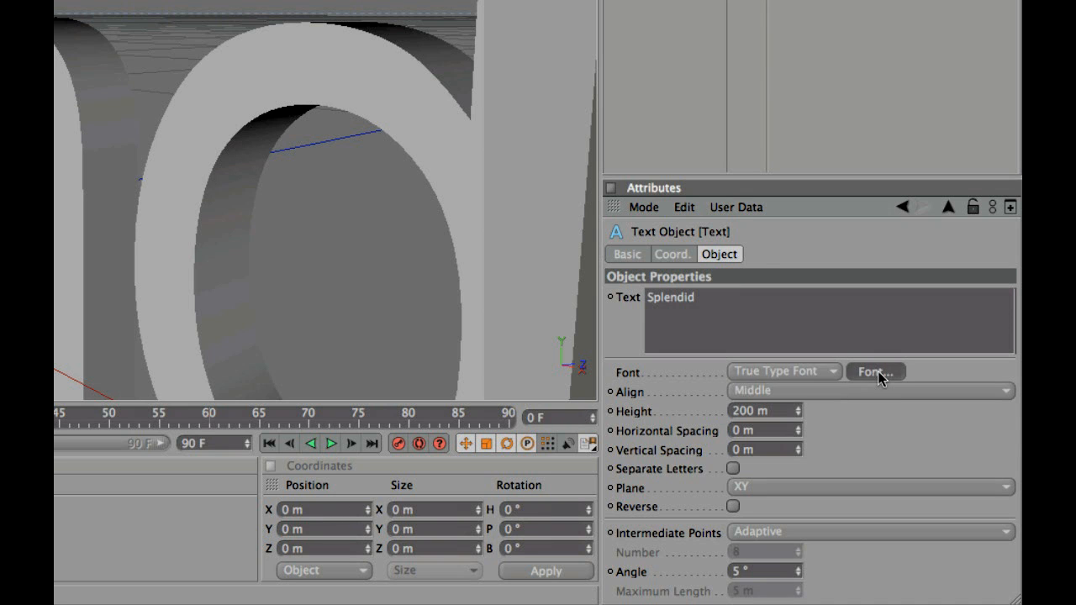
# Change the Text object's font to Myriad Pro through the Font chooser
pyautogui.click(874, 372)
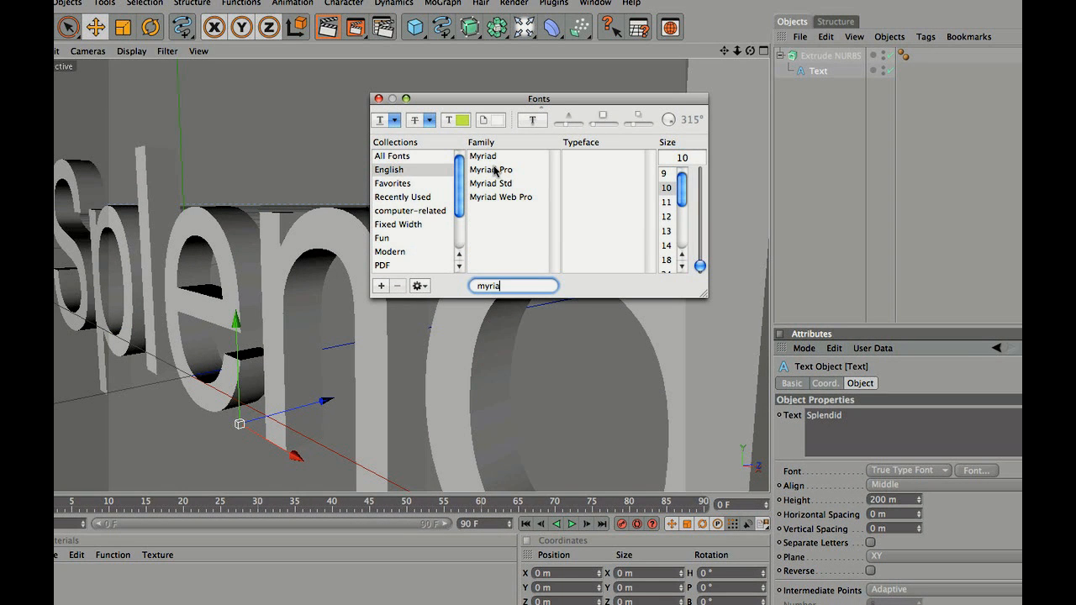
pyautogui.click(491, 170)
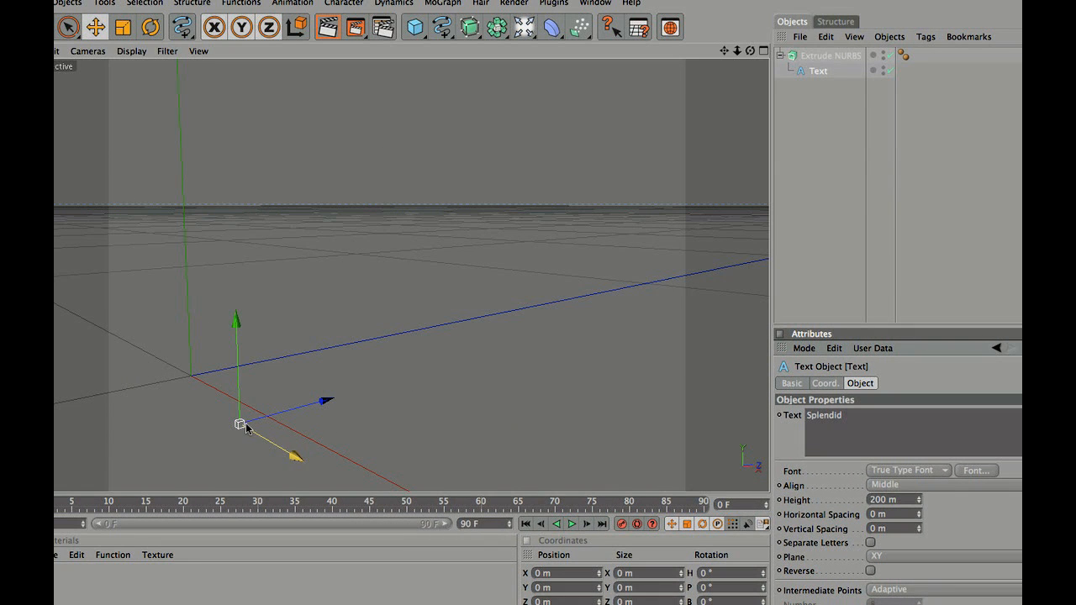
pyautogui.click(975, 471)
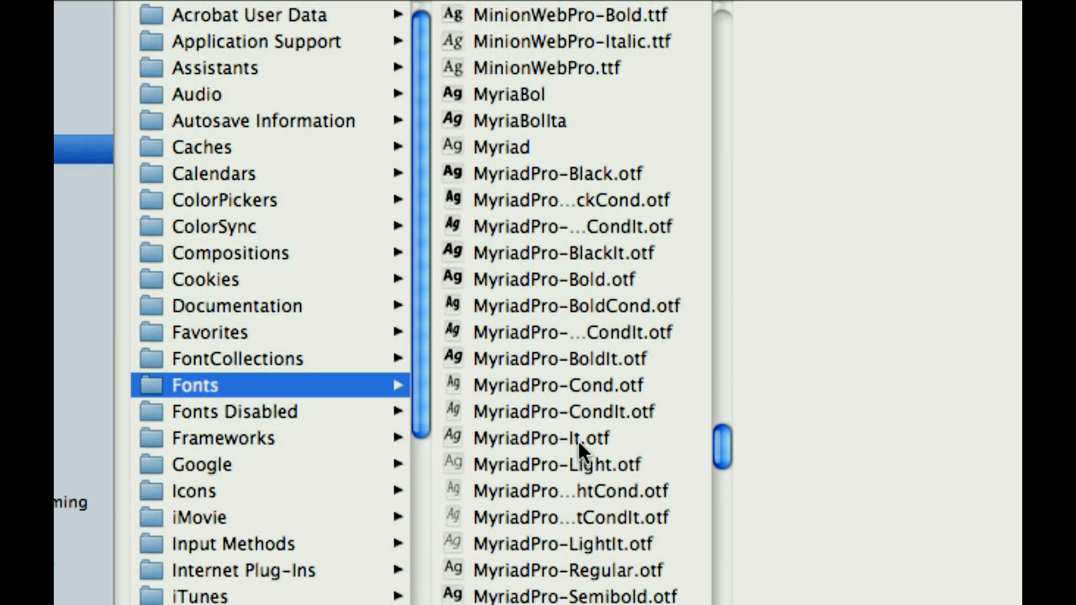
# Preview MyriadPro-Regular.otf in Finder's Library > Fonts folder
pyautogui.click(569, 570)
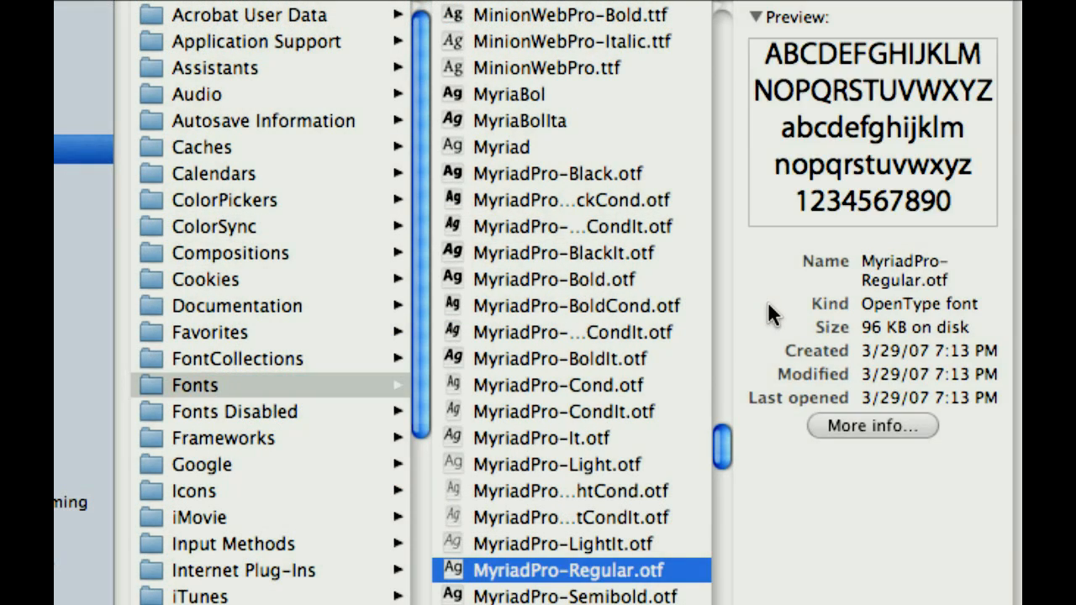
pyautogui.moveTo(866, 323)
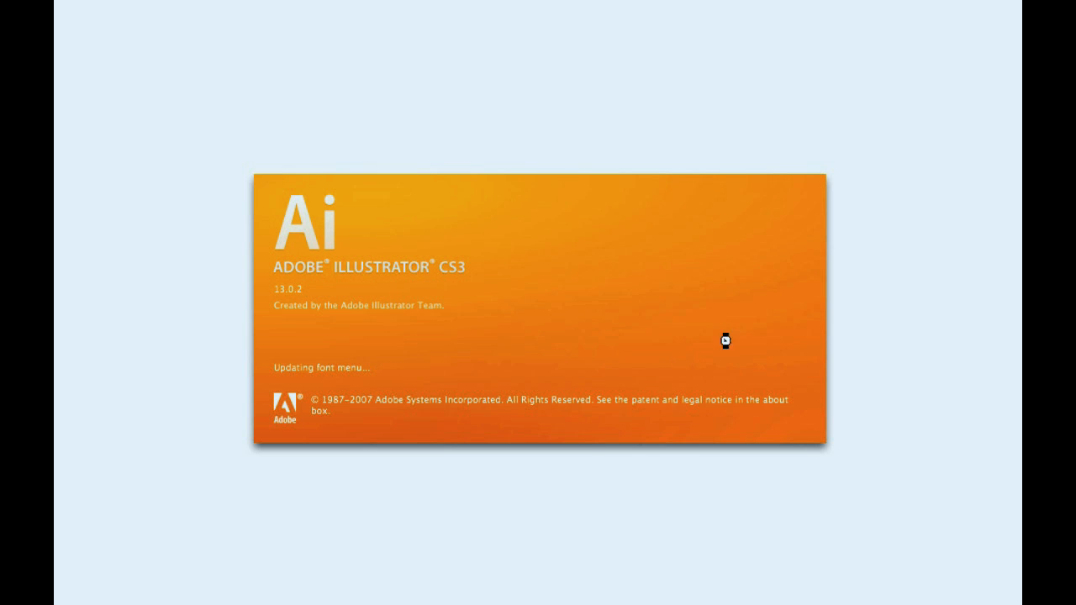
# Create a new Illustrator document with the default settings
pyautogui.click(195, 10)
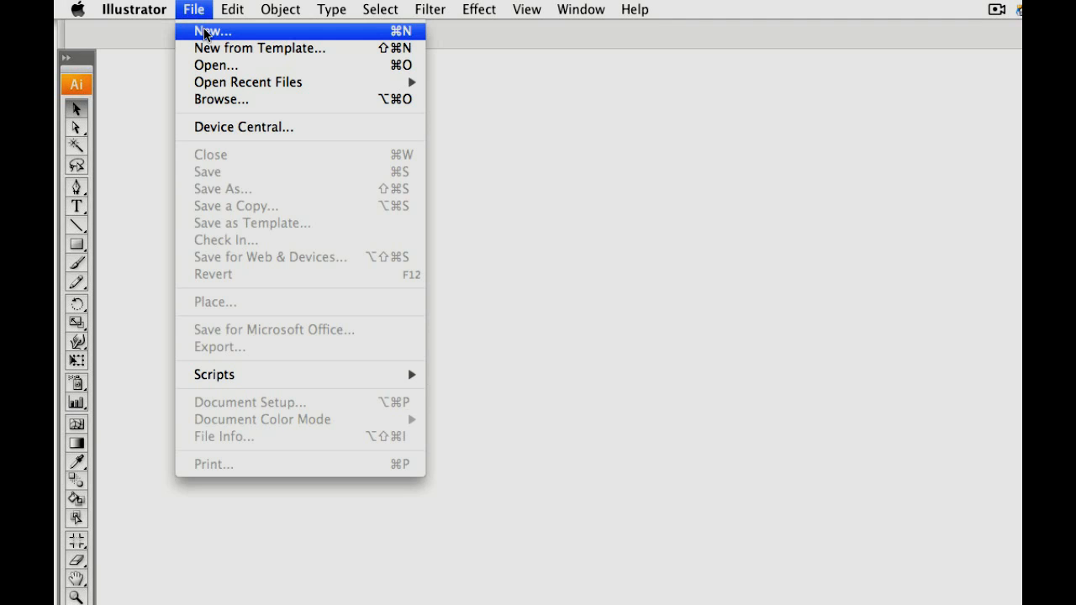
pyautogui.click(212, 30)
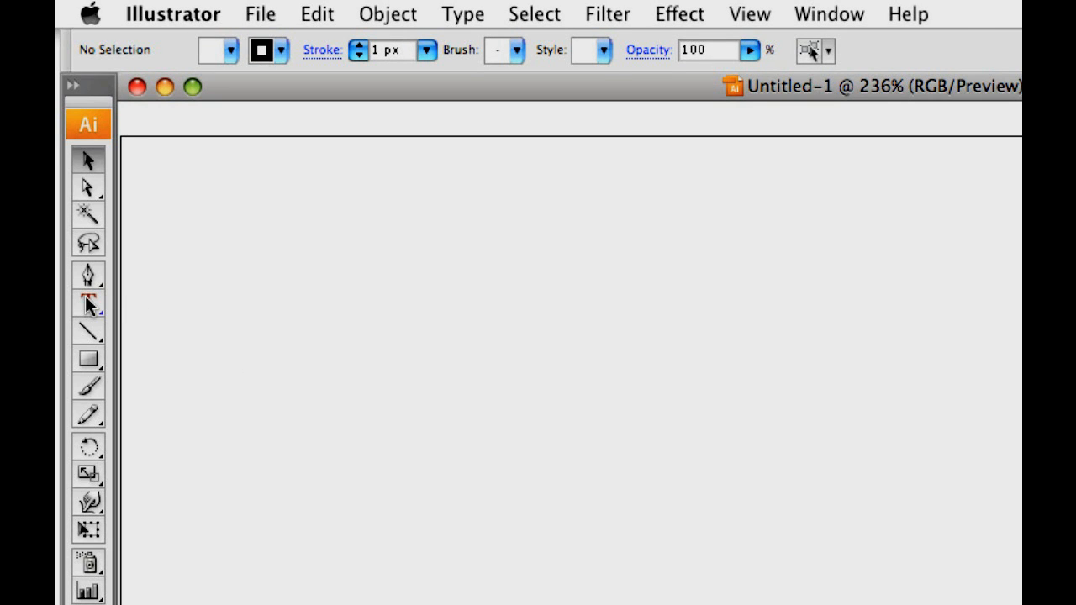
pyautogui.click(88, 303)
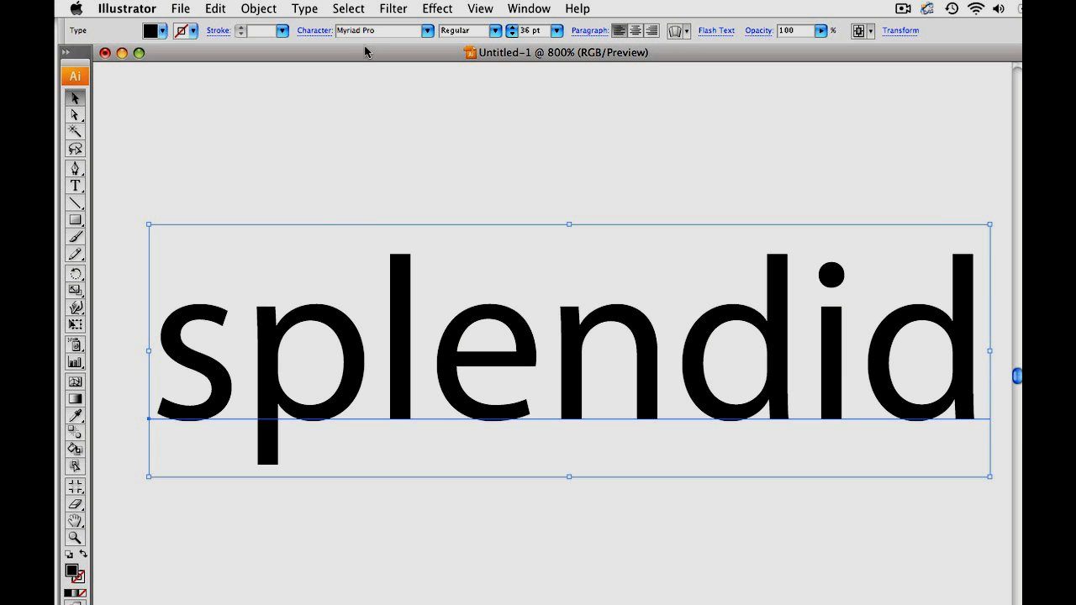
# Convert the splendid text to outlines with Type > Create Outlines
pyautogui.click(304, 8)
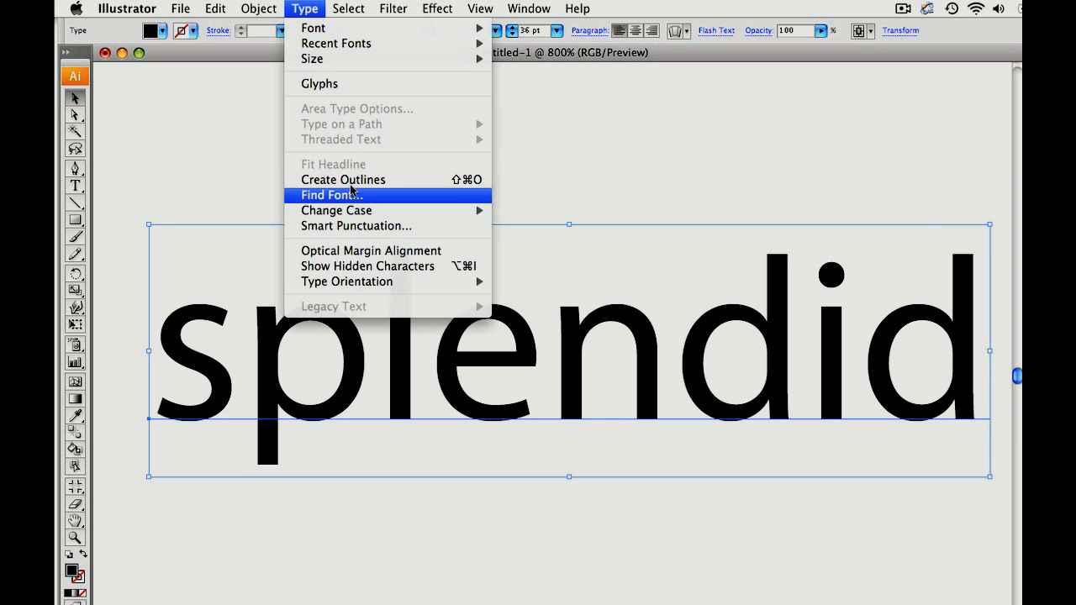
pyautogui.click(343, 179)
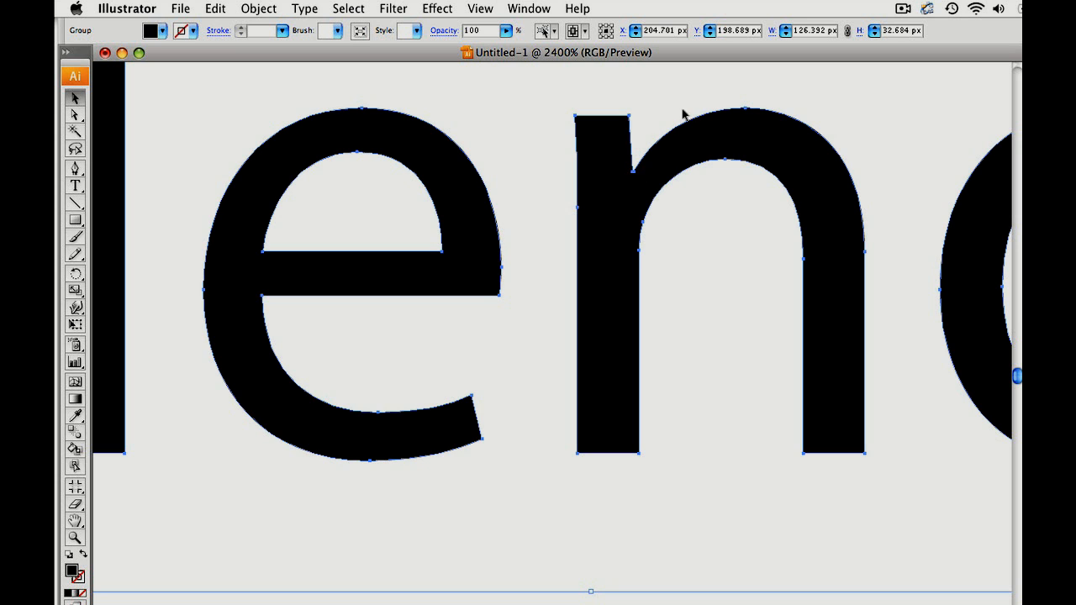
# Save the document as splendid.ai on the Desktop in Illustrator format
pyautogui.click(180, 8)
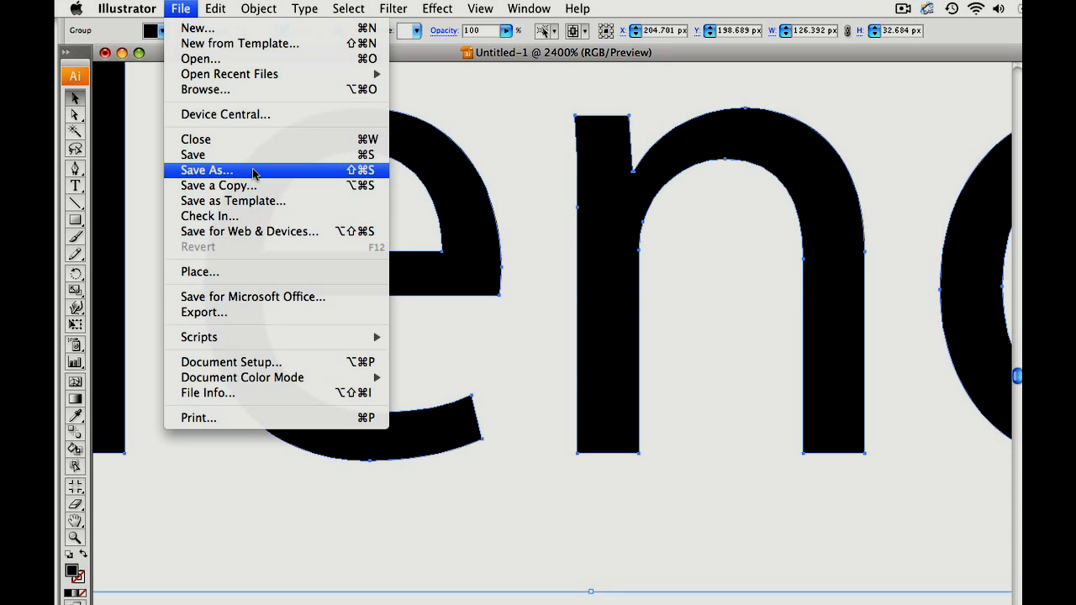
pyautogui.click(205, 170)
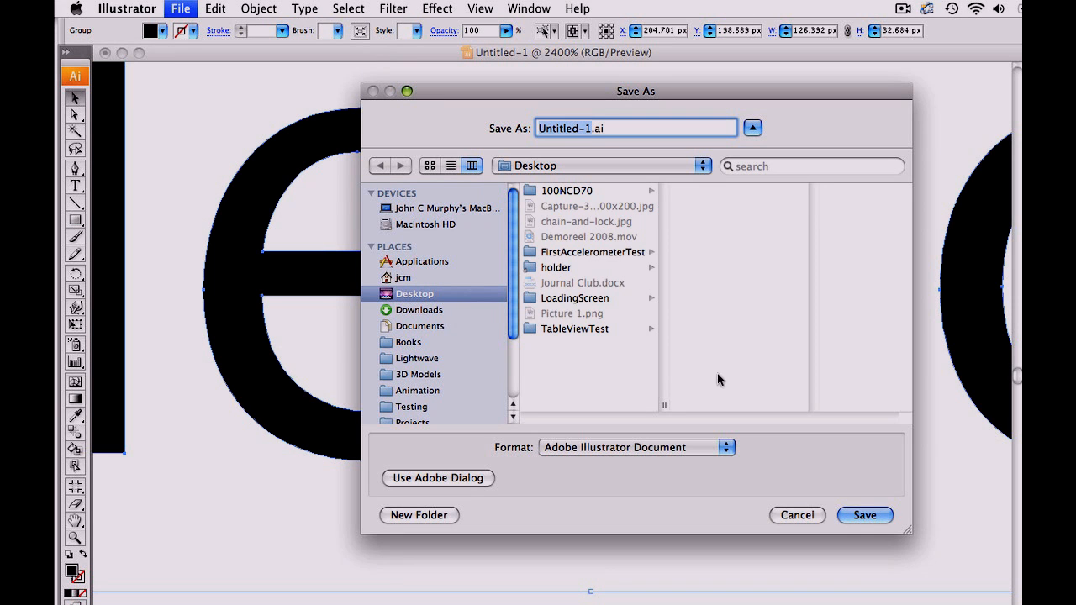
pyautogui.click(635, 448)
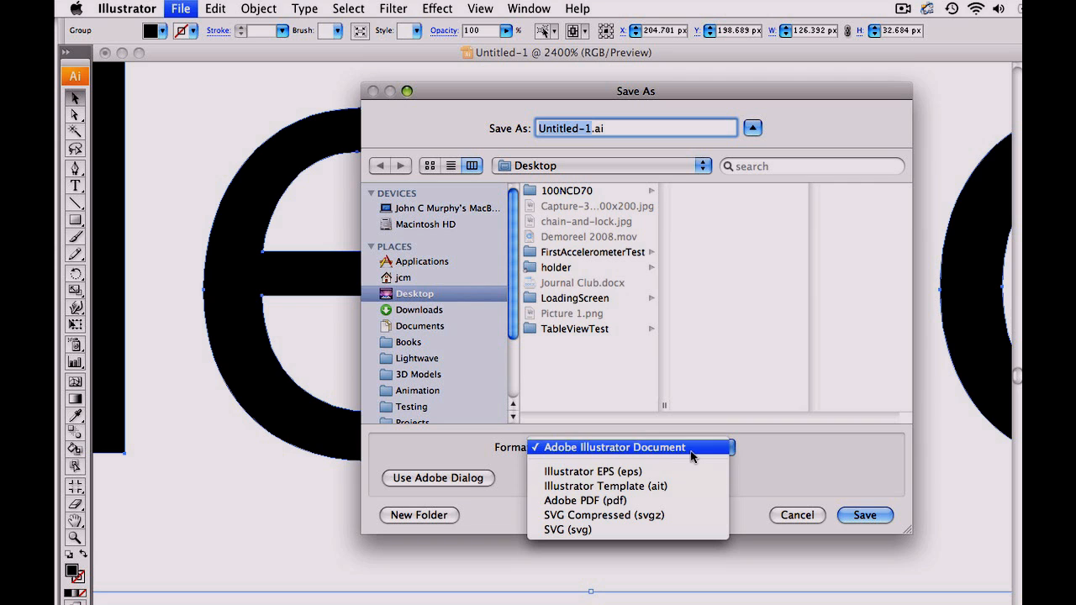
pyautogui.click(615, 447)
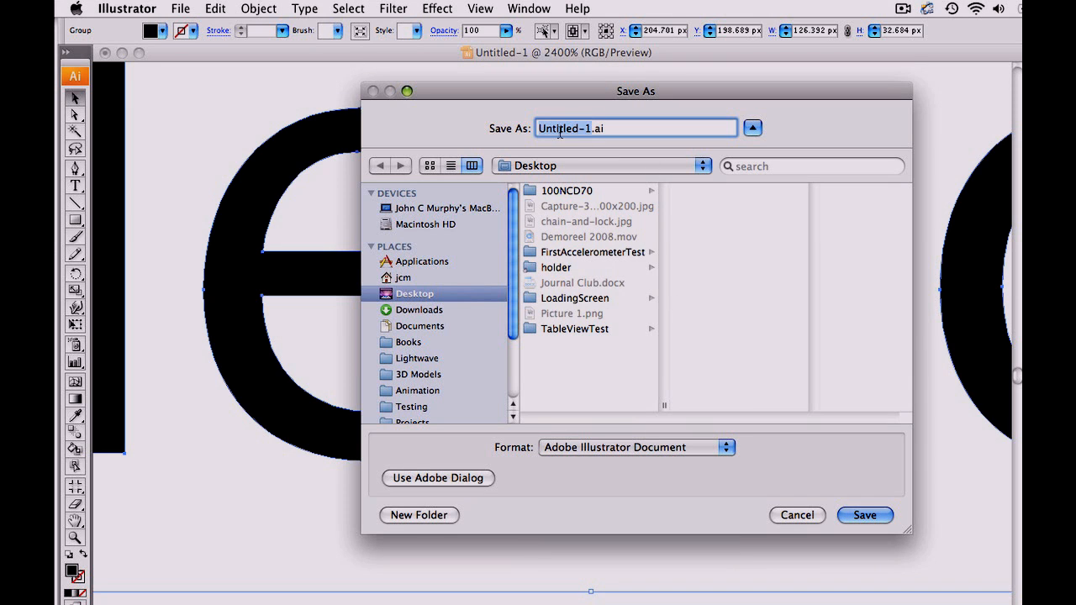
pyautogui.write('sp.ai')
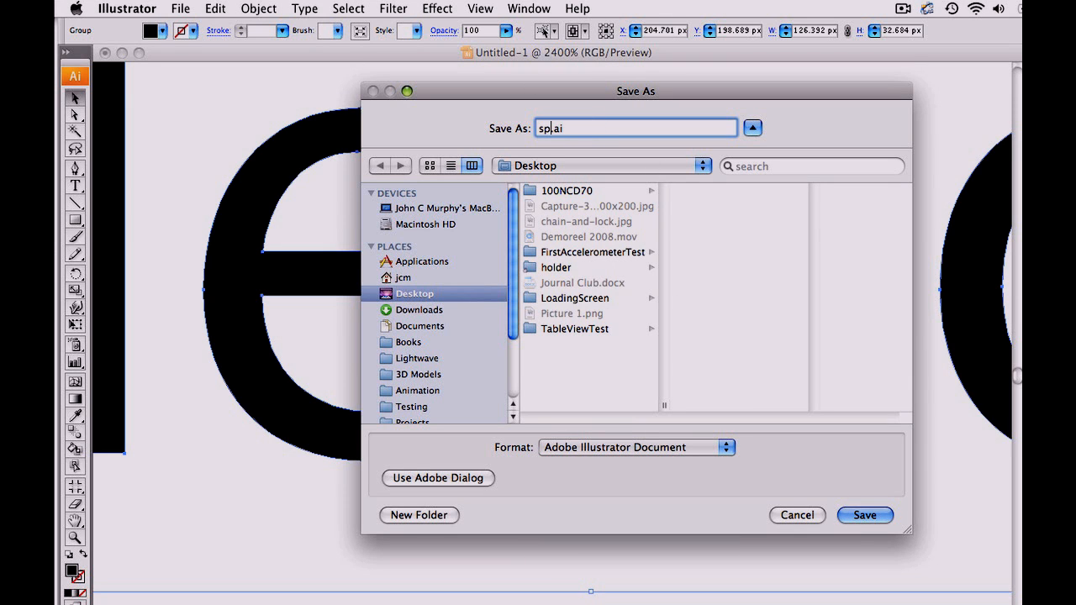
pyautogui.click(865, 514)
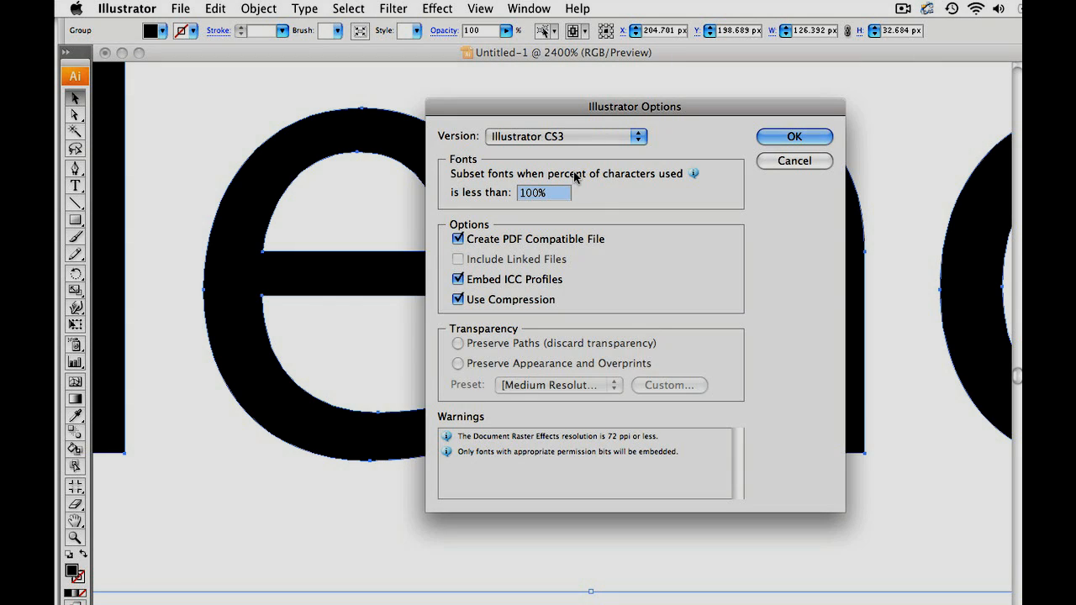
# Set the save version to legacy Illustrator 8 and accept the options
pyautogui.click(563, 136)
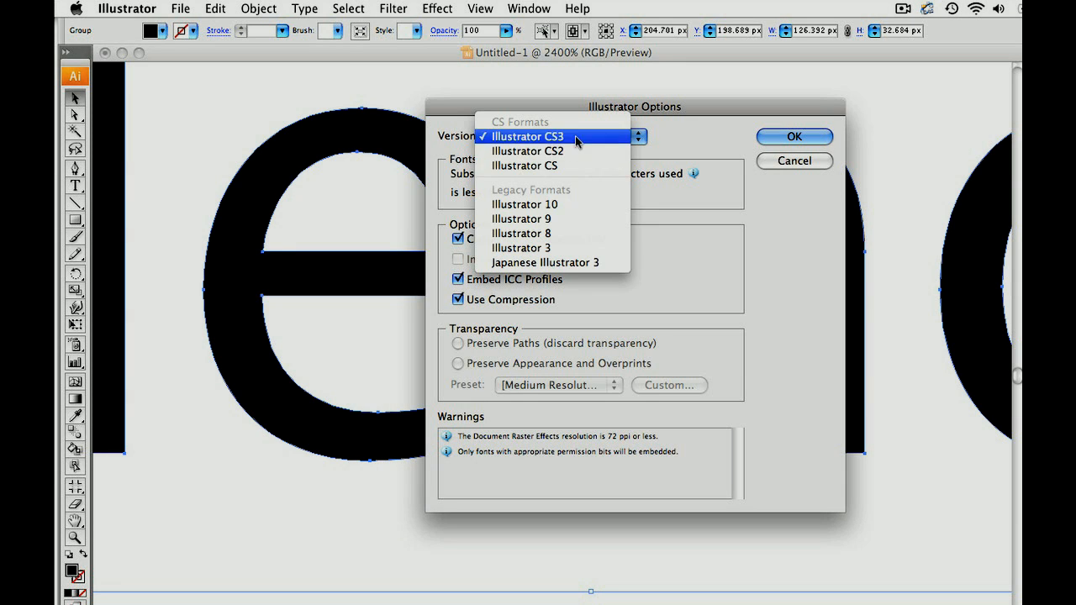
pyautogui.moveTo(545, 232)
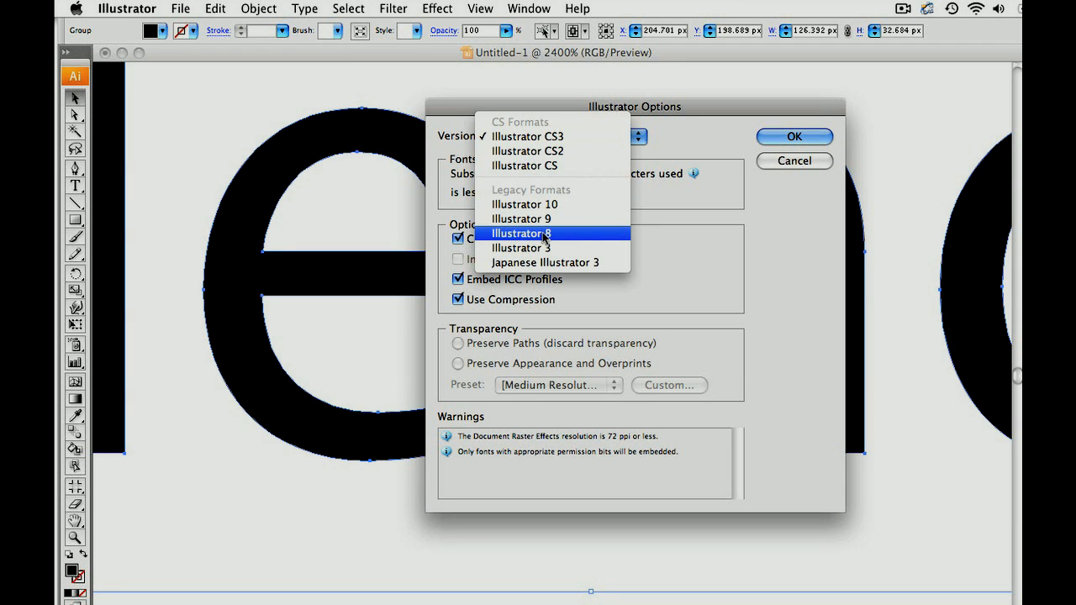
pyautogui.moveTo(528, 136)
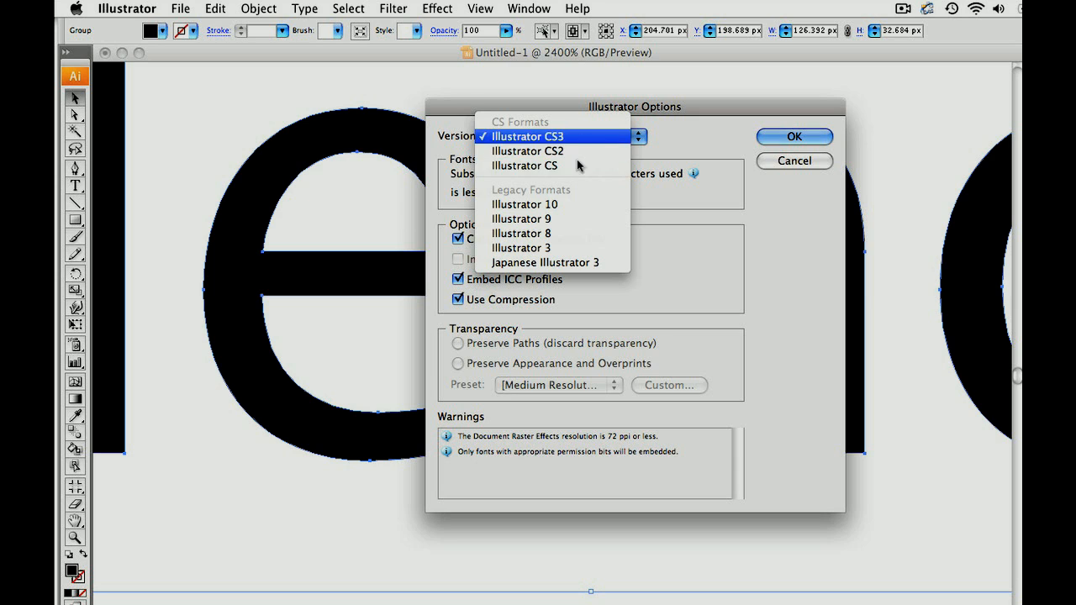
pyautogui.moveTo(521, 232)
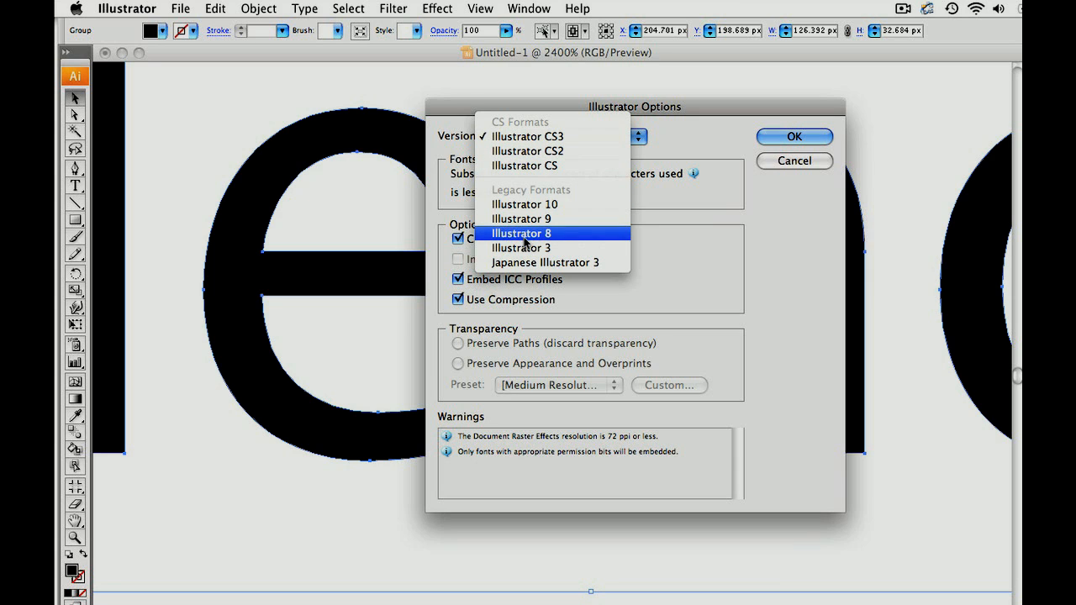
pyautogui.click(521, 232)
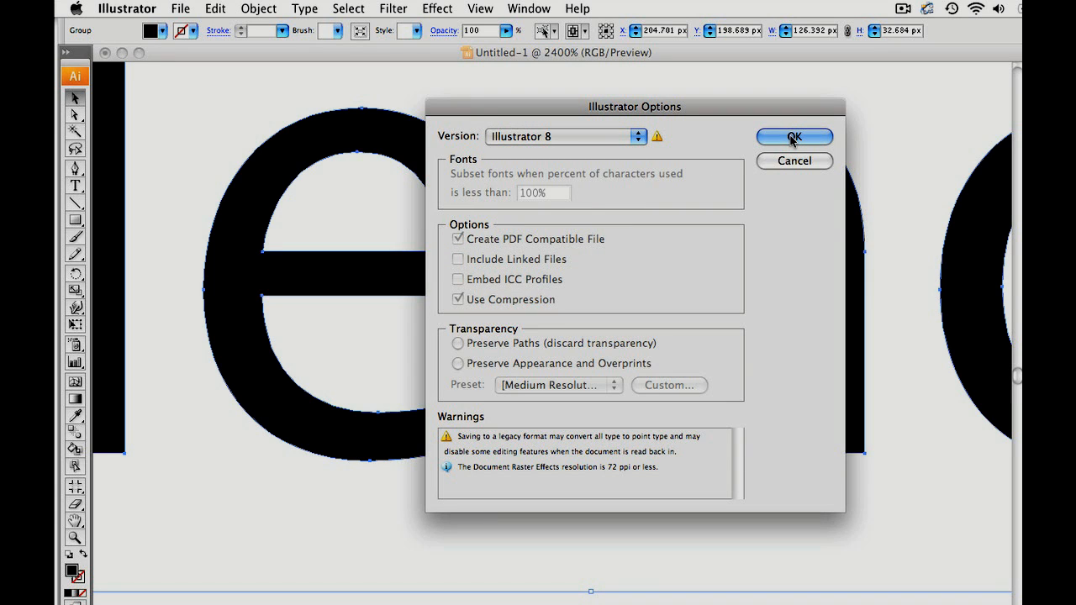
pyautogui.click(794, 138)
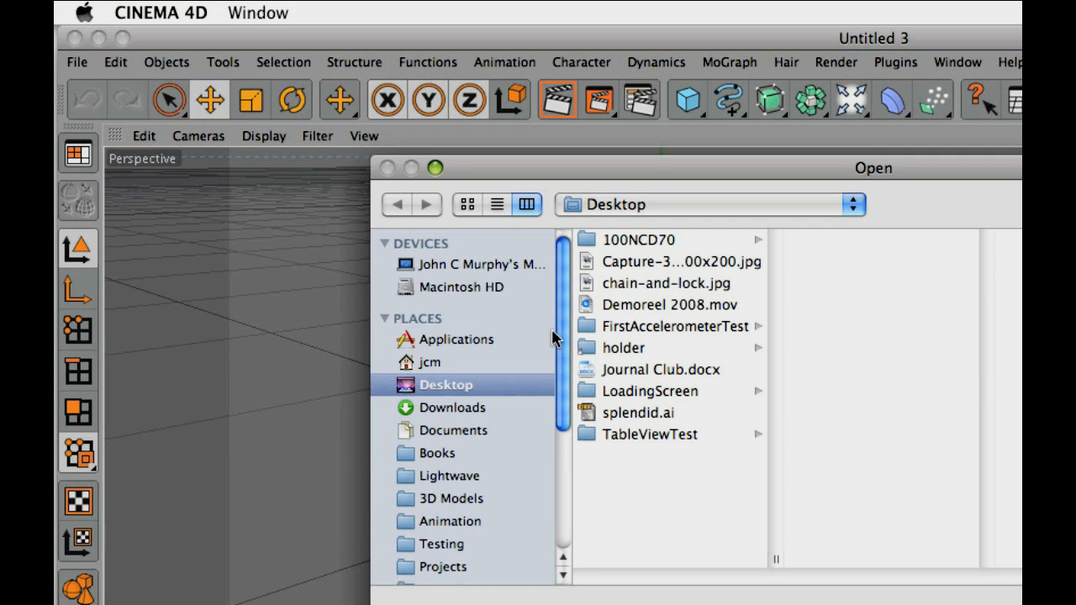
# Open splendid.ai from the Desktop to import the letter outlines
pyautogui.doubleClick(639, 414)
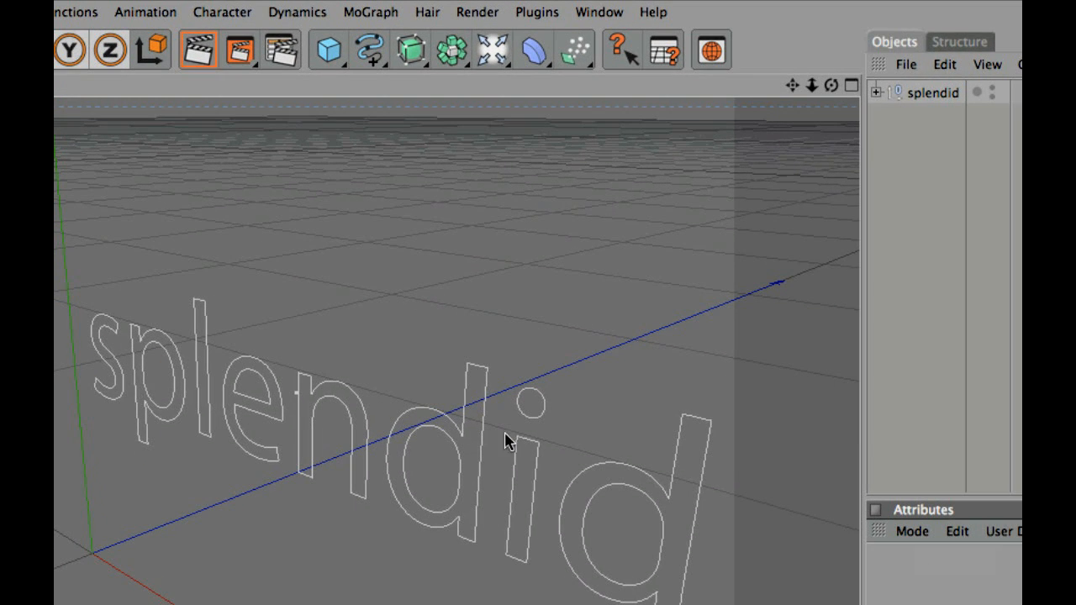
pyautogui.moveTo(938, 141)
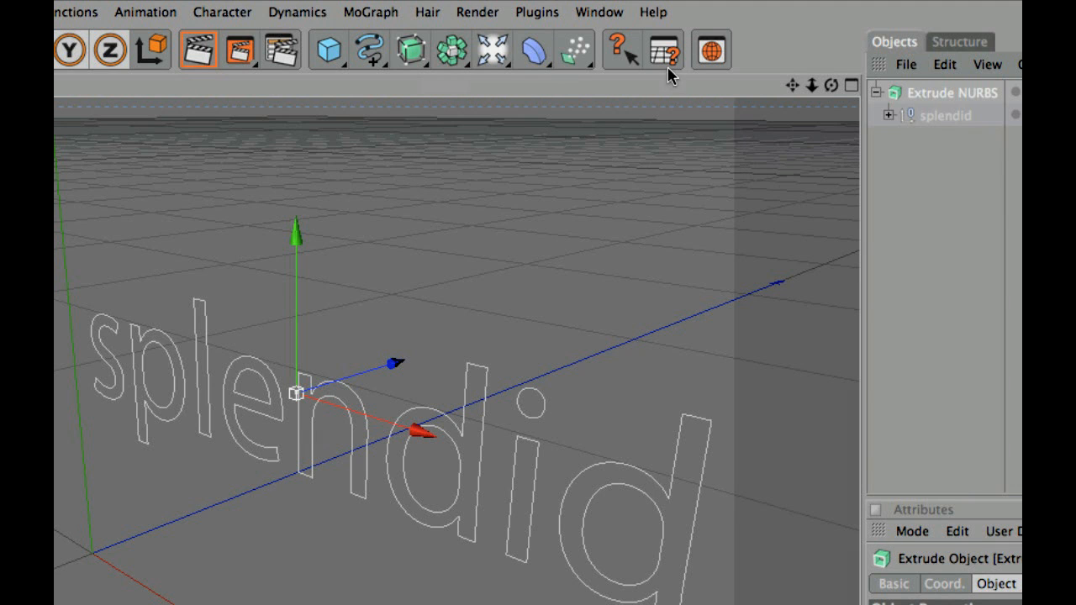
pyautogui.moveTo(199, 49)
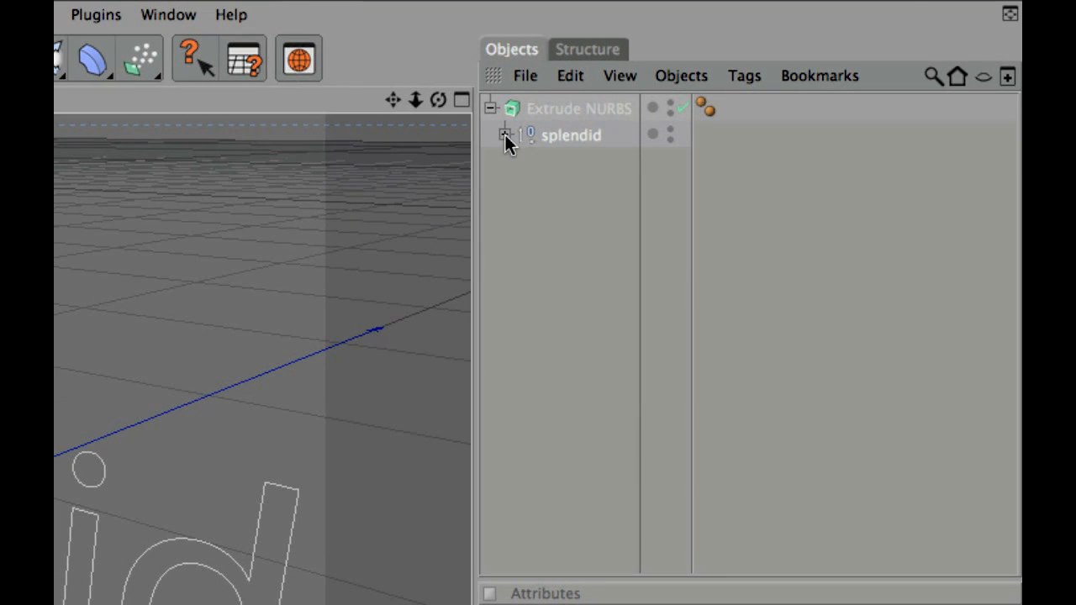
# Expand the splendid group and merge its letter paths with Functions > Connect
pyautogui.click(506, 134)
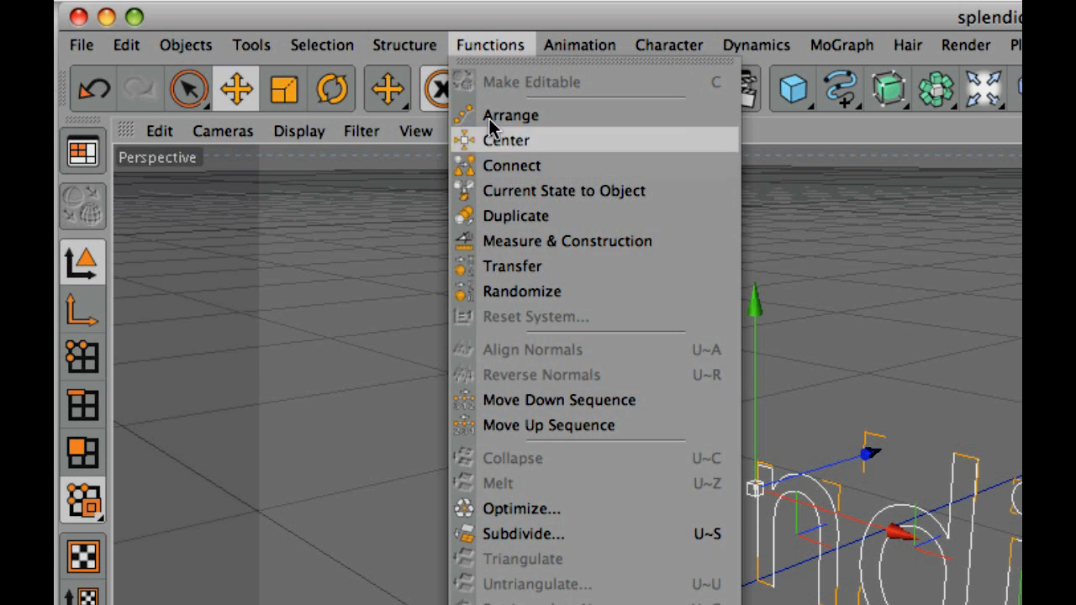
pyautogui.click(405, 44)
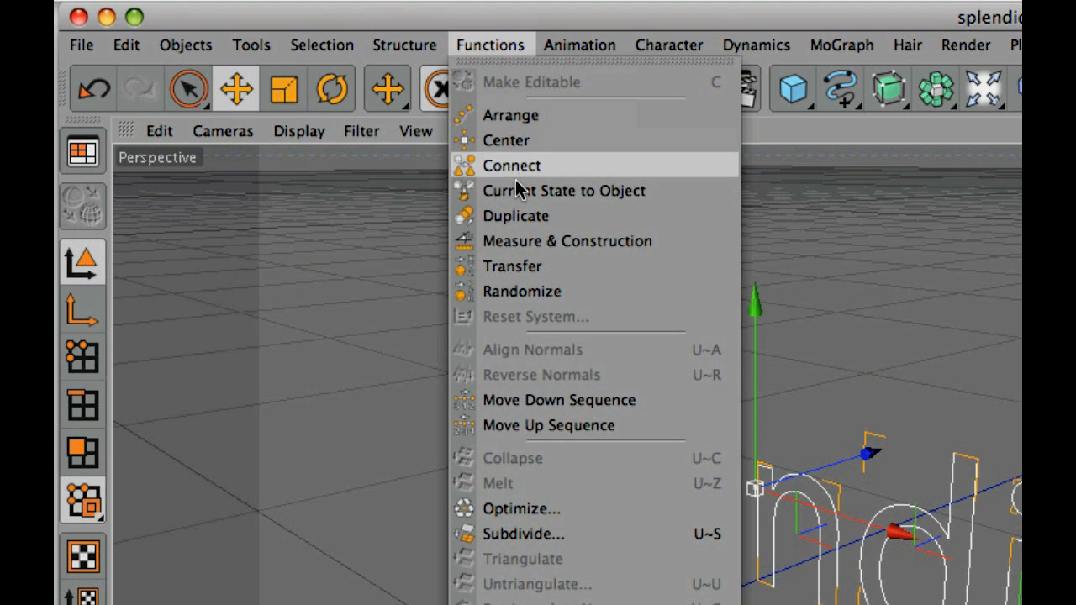
pyautogui.click(511, 164)
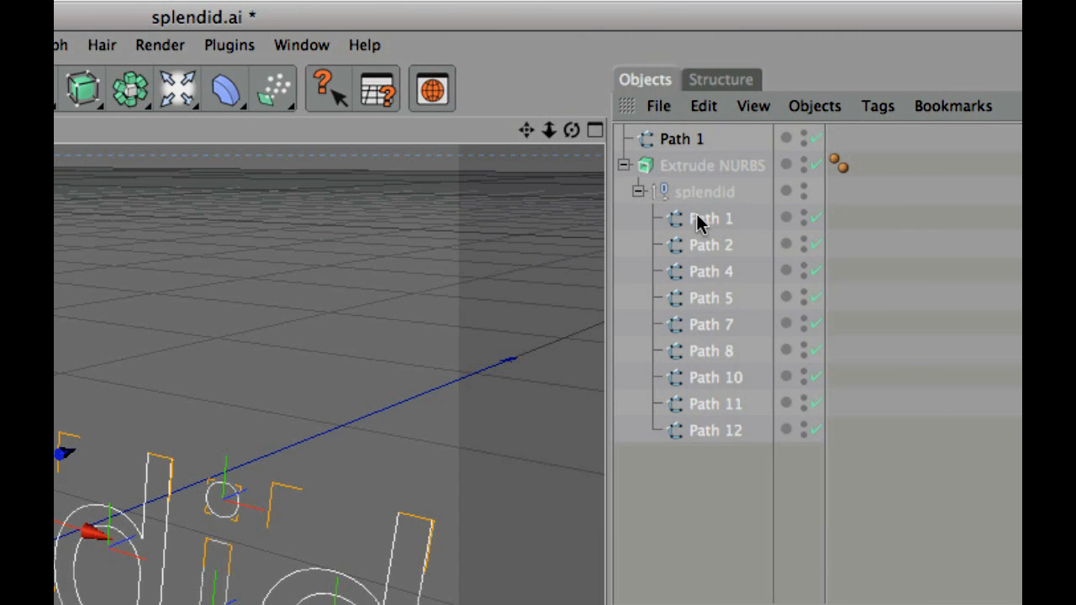
# Remove the original letter paths and move Path 1 into the Extrude NURBS
pyautogui.click(645, 191)
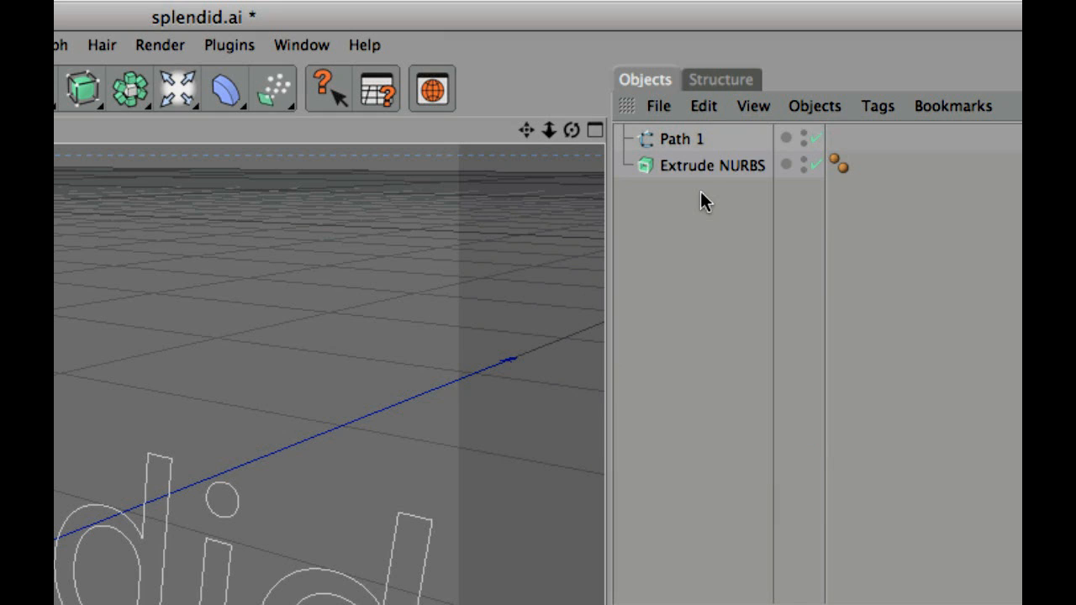
pyautogui.moveTo(681, 138); pyautogui.dragTo(714, 167)
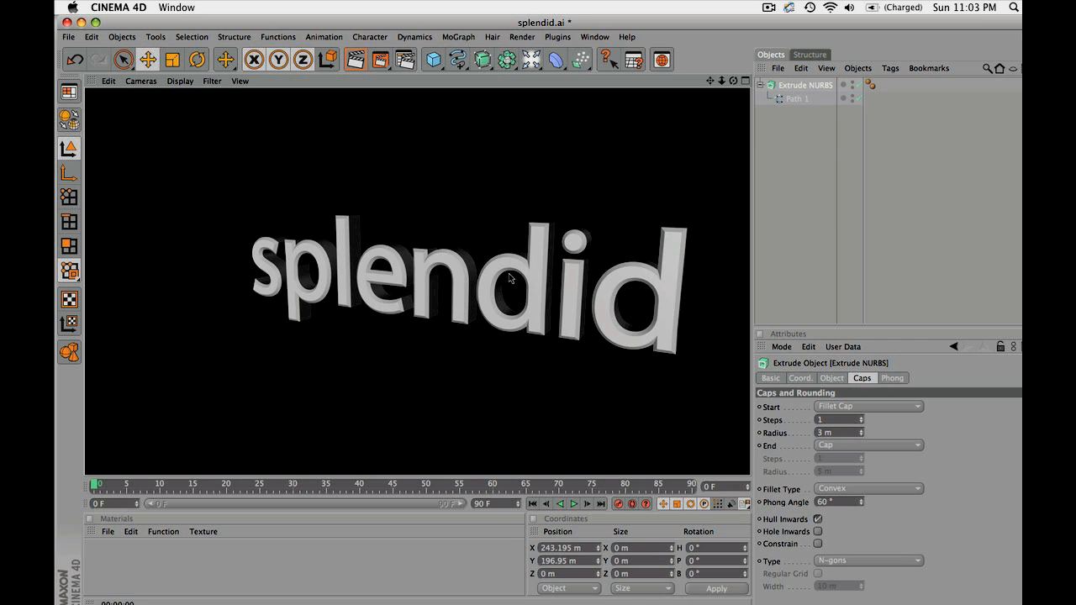
pyautogui.moveTo(512, 276)
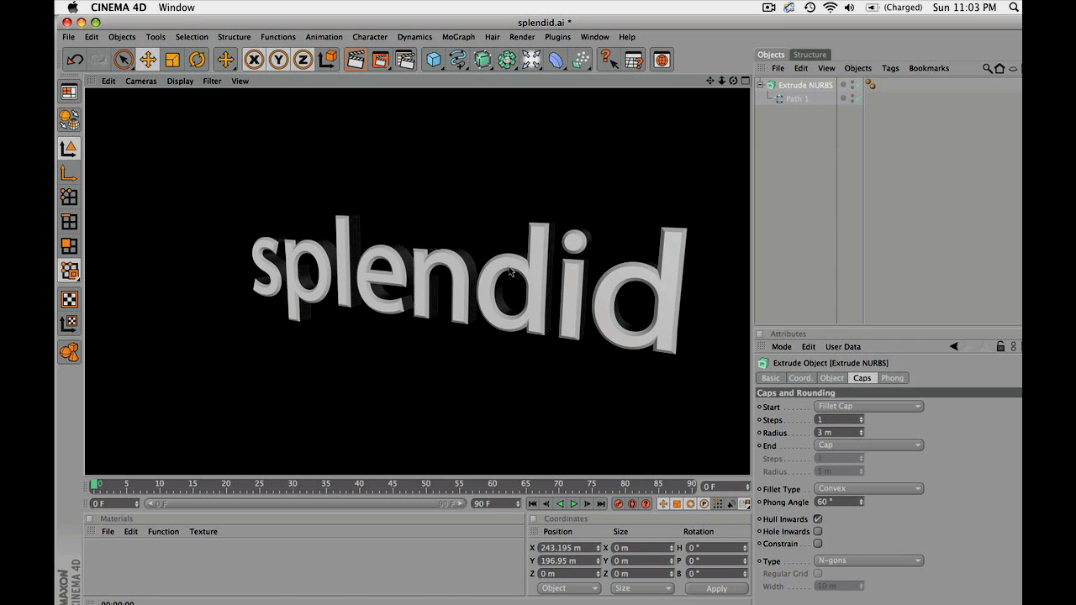